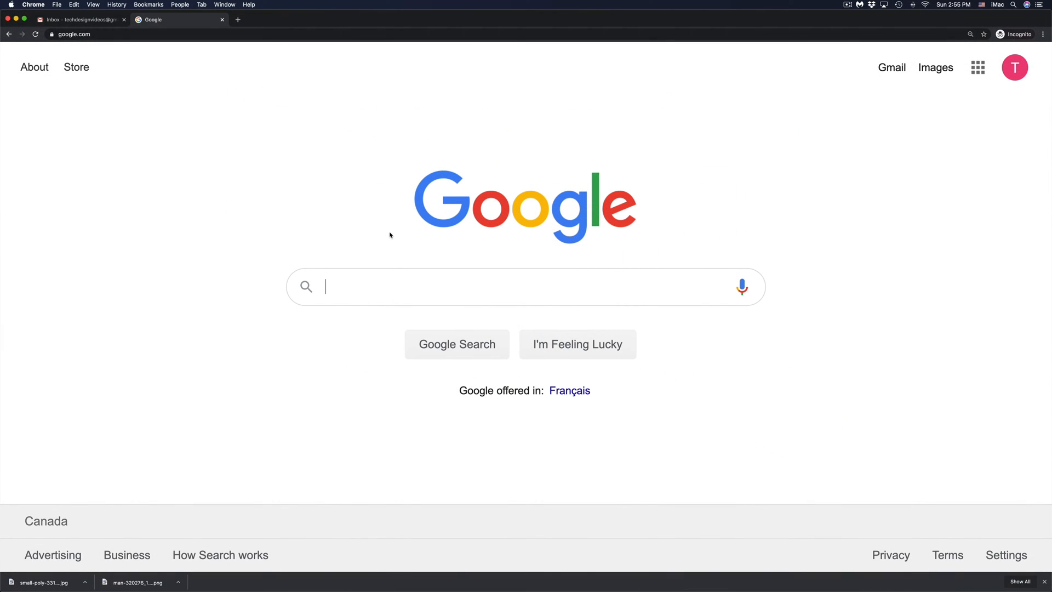
Search Google for 'apple' to find the Apple ID site.
type("apple")
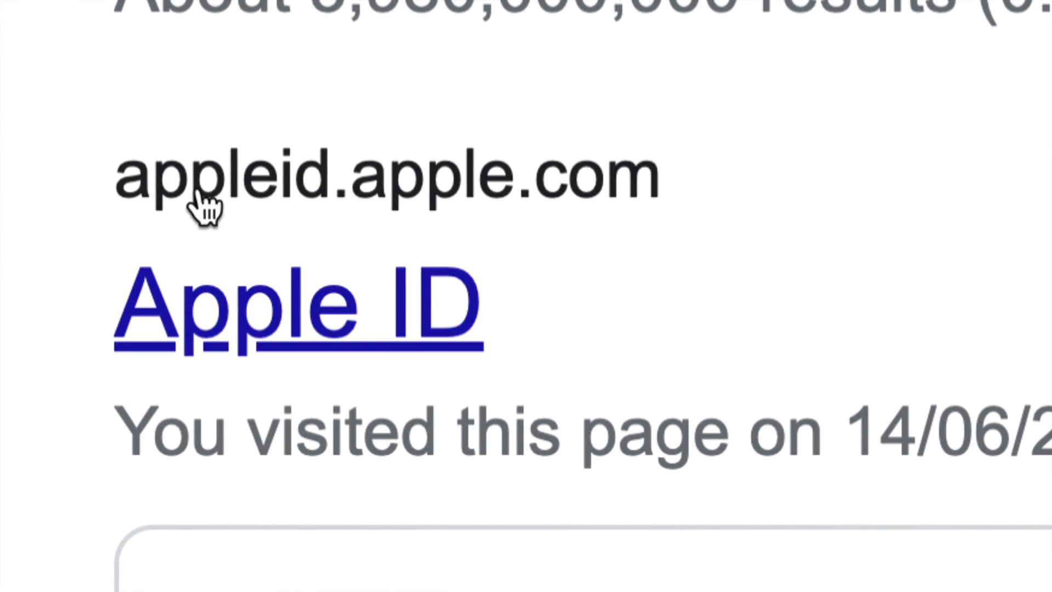
mouse_move(449, 315)
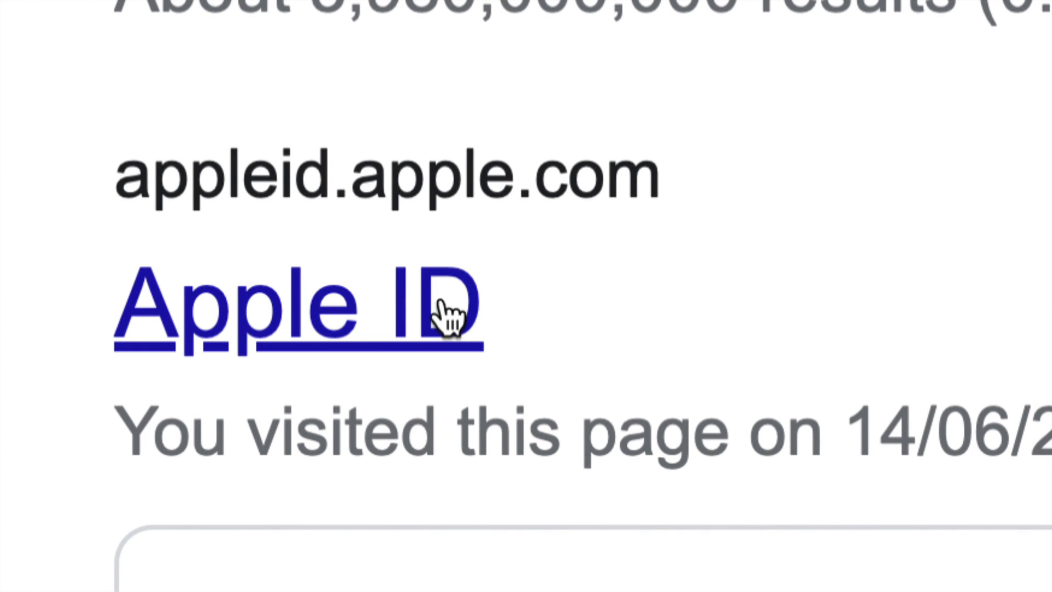
left_click(302, 305)
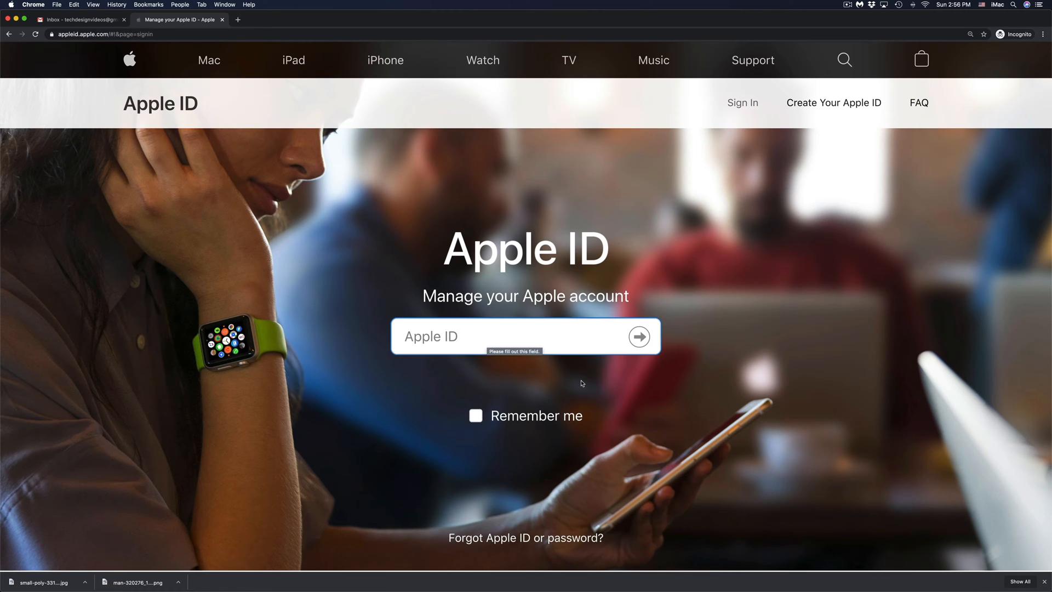
scroll("down", 3)
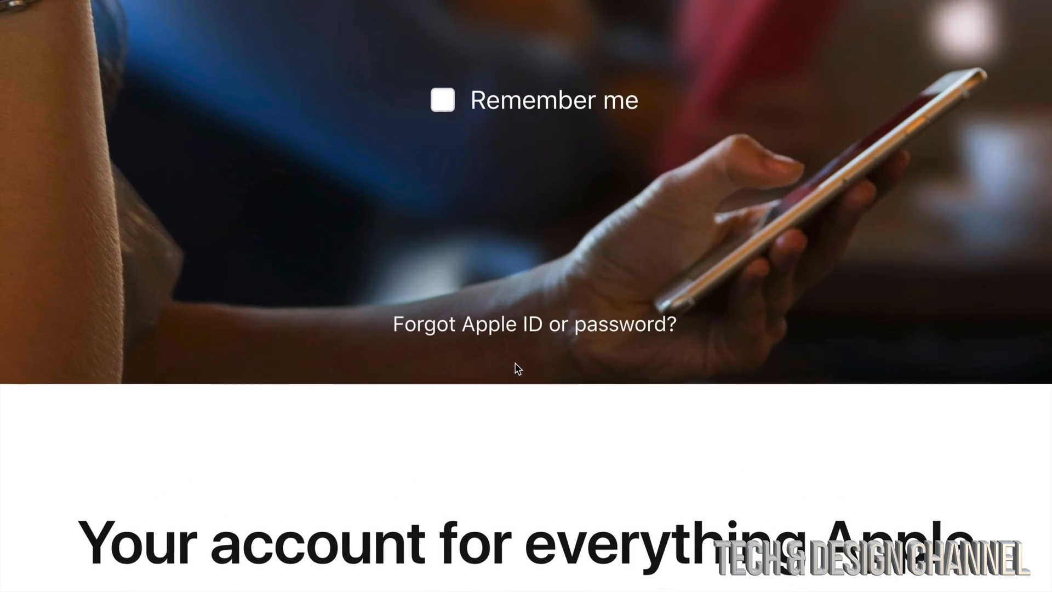
left_click(532, 324)
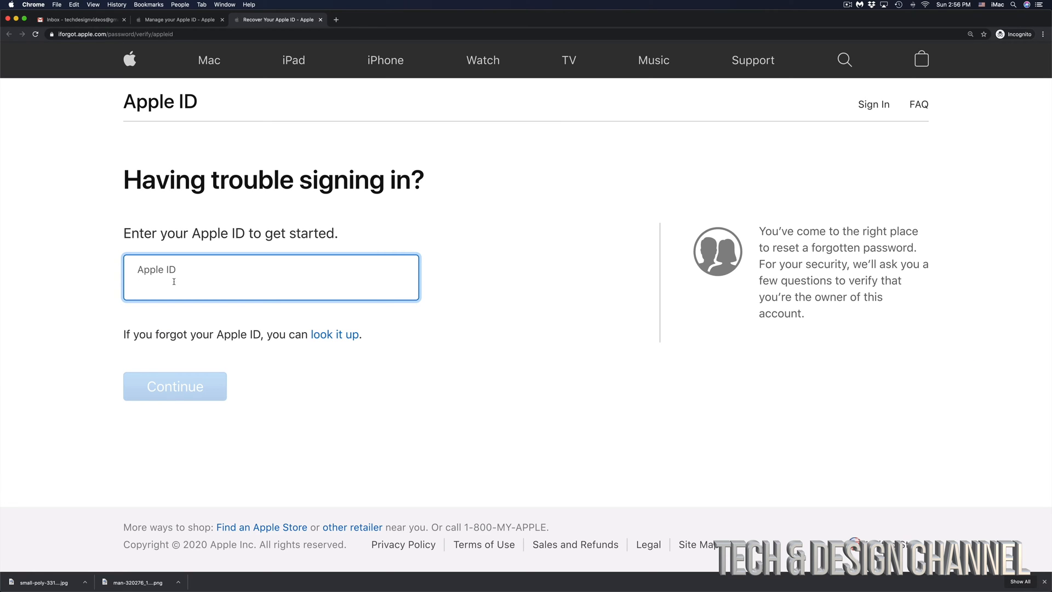
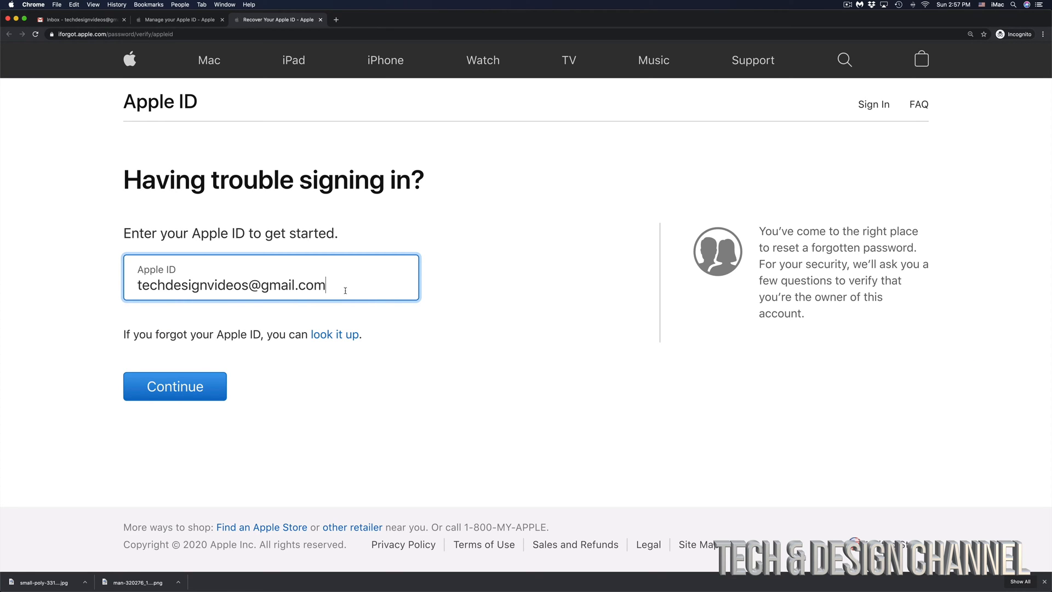
left_click(174, 385)
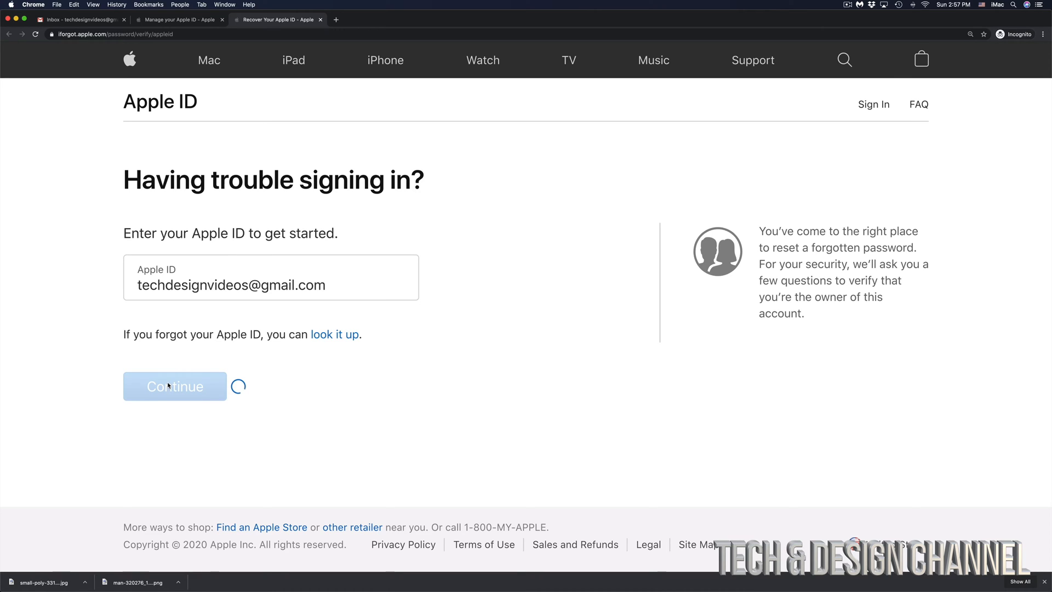
left_click(174, 386)
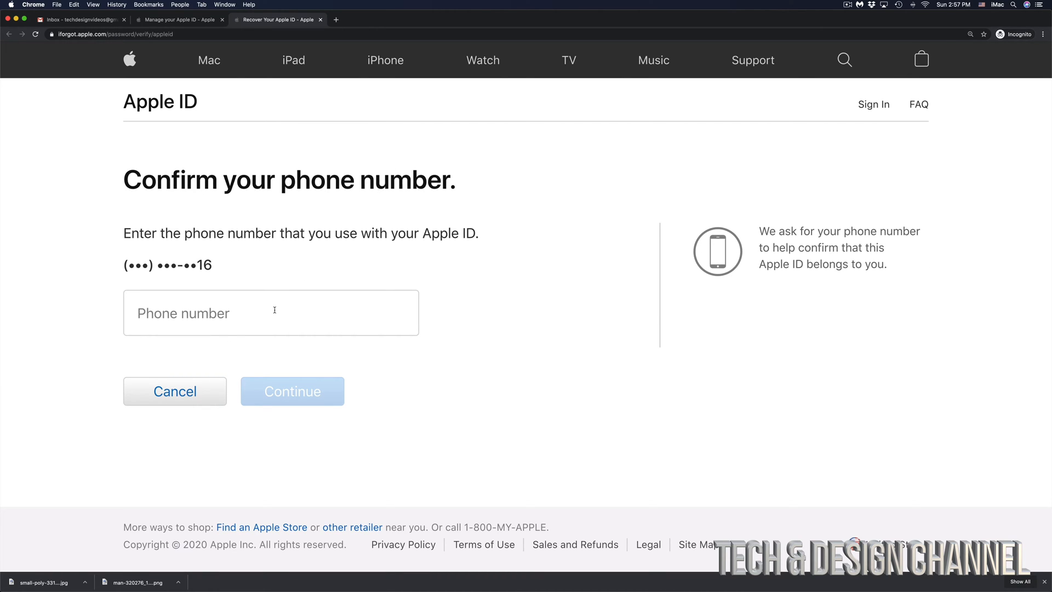
left_click(270, 312)
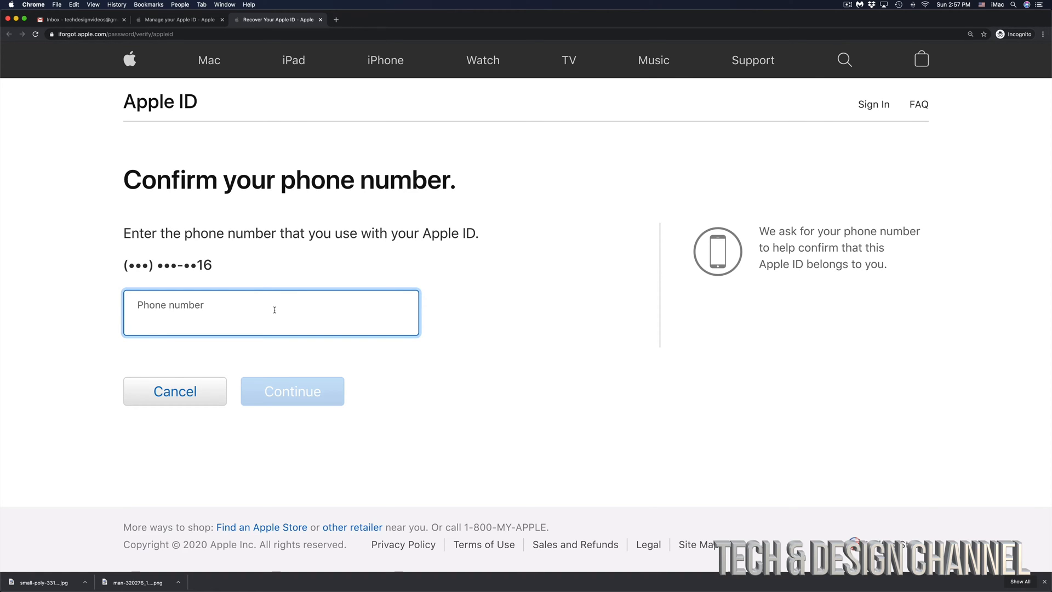
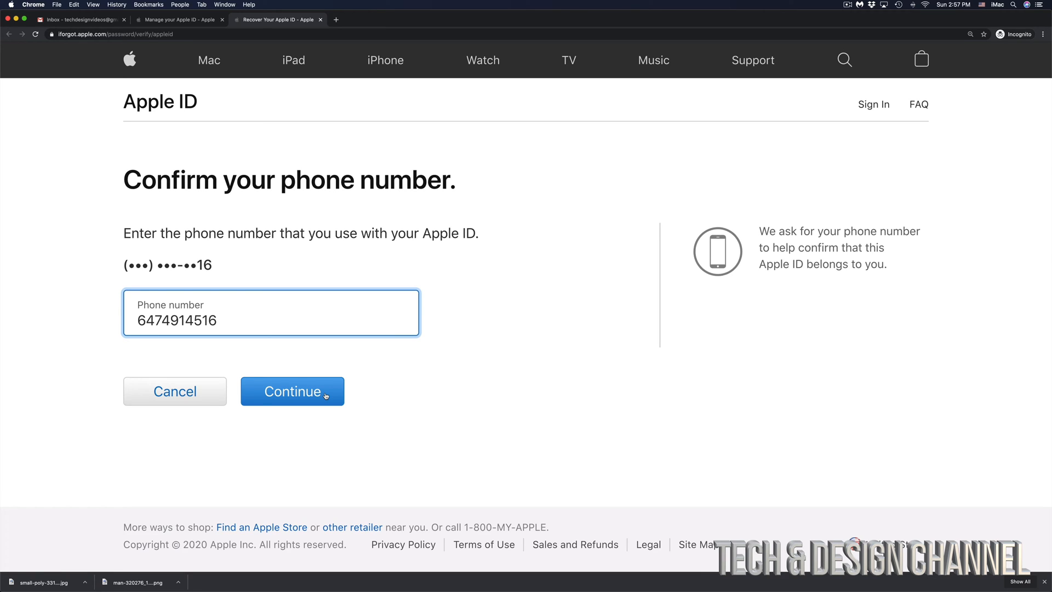
left_click(292, 391)
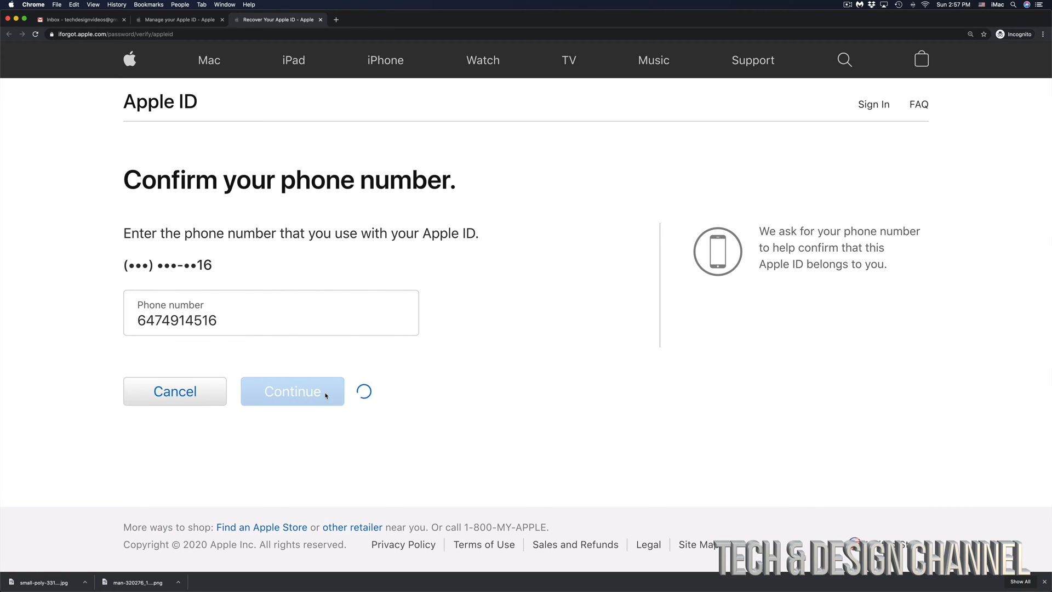
left_click(292, 391)
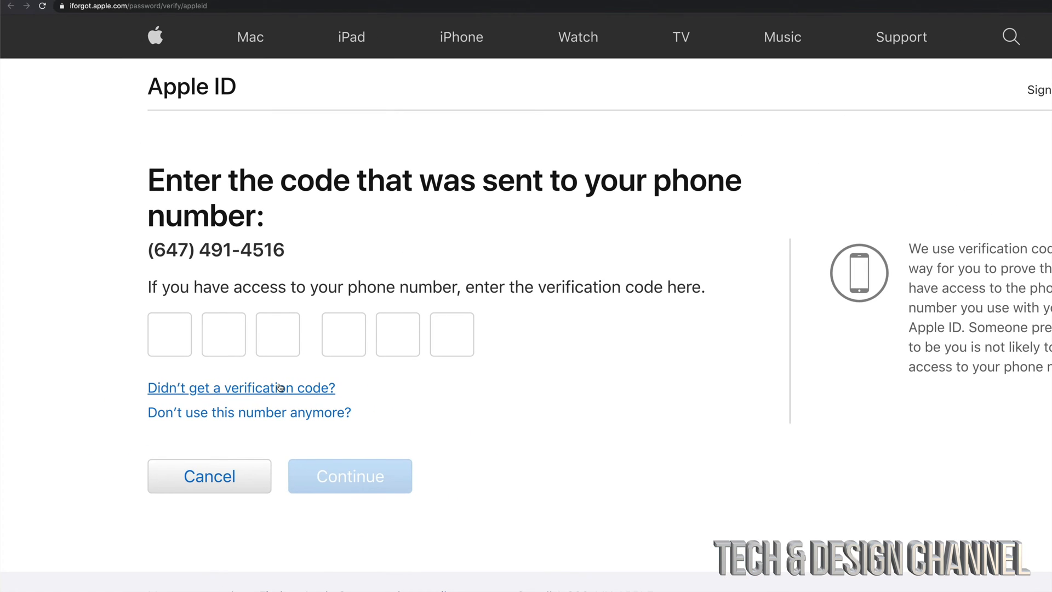
Check the missing-code options, then submit the six-digit phone verification code.
left_click(241, 387)
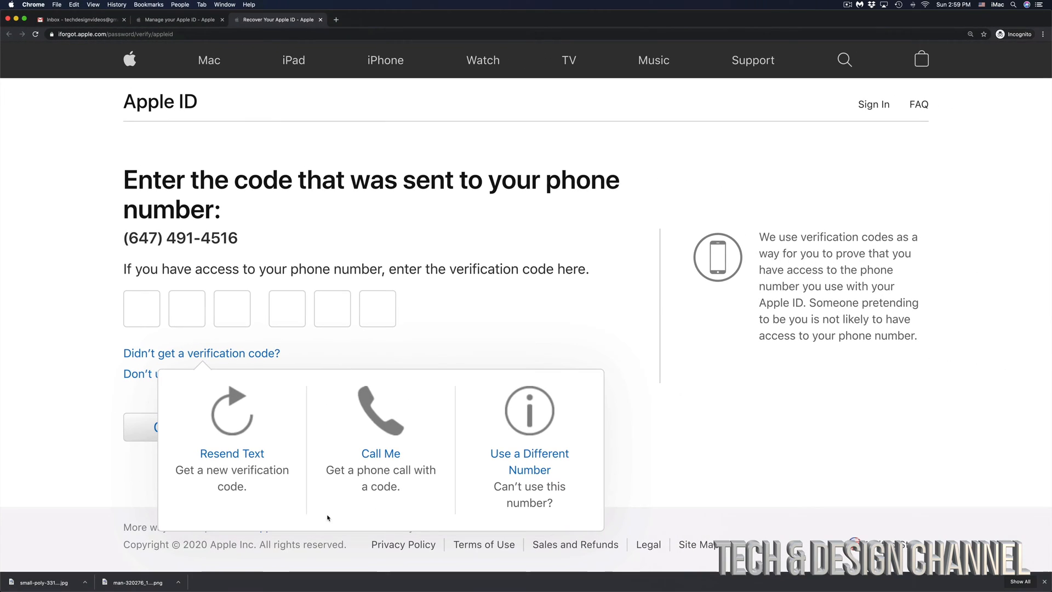
mouse_move(326, 454)
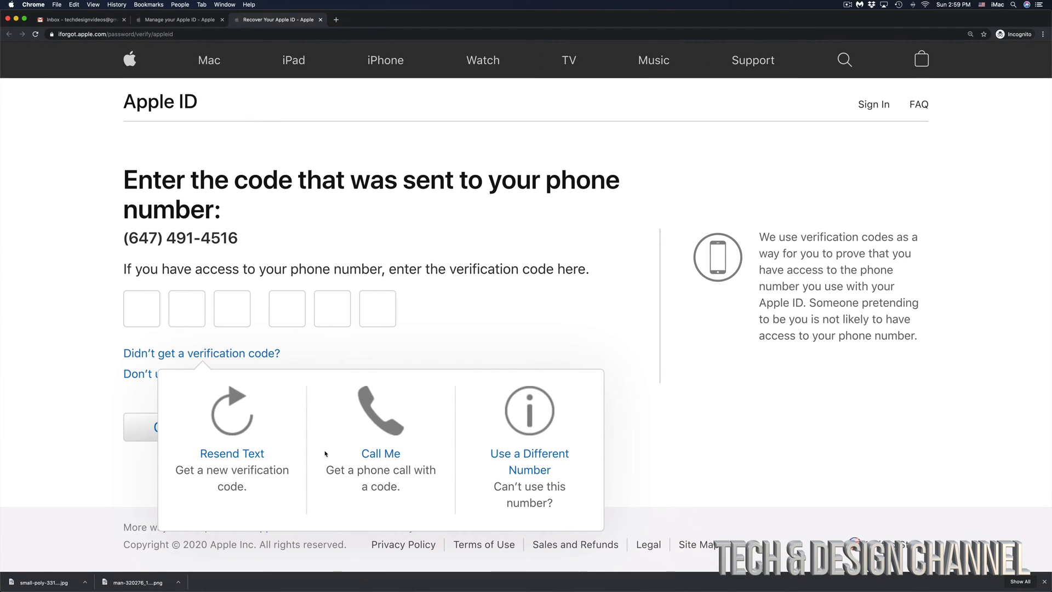
mouse_move(231, 458)
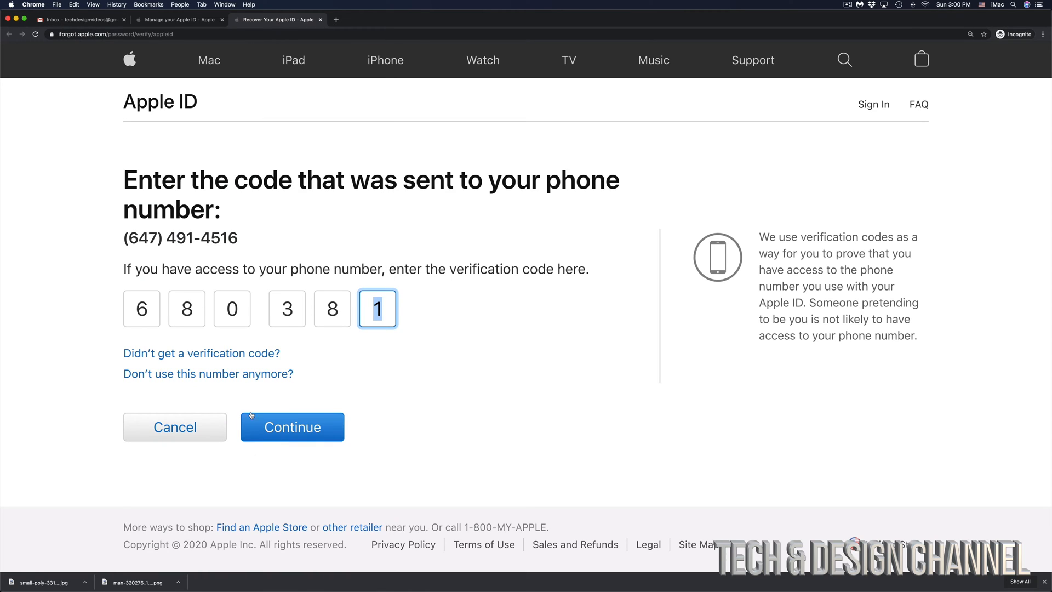
left_click(291, 426)
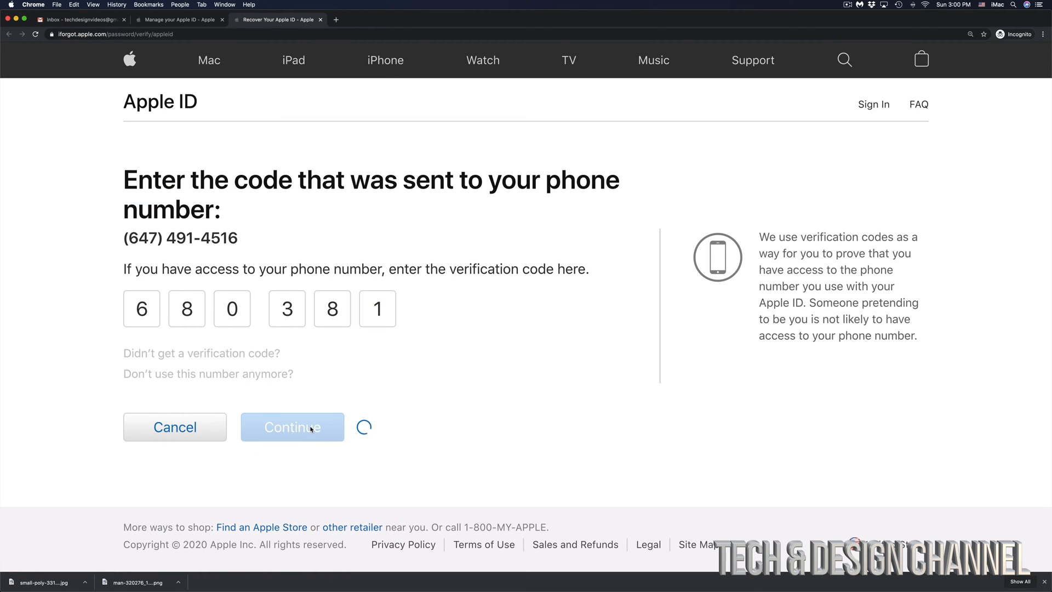
Resubmit the phone code to reach the email verification step.
left_click(291, 426)
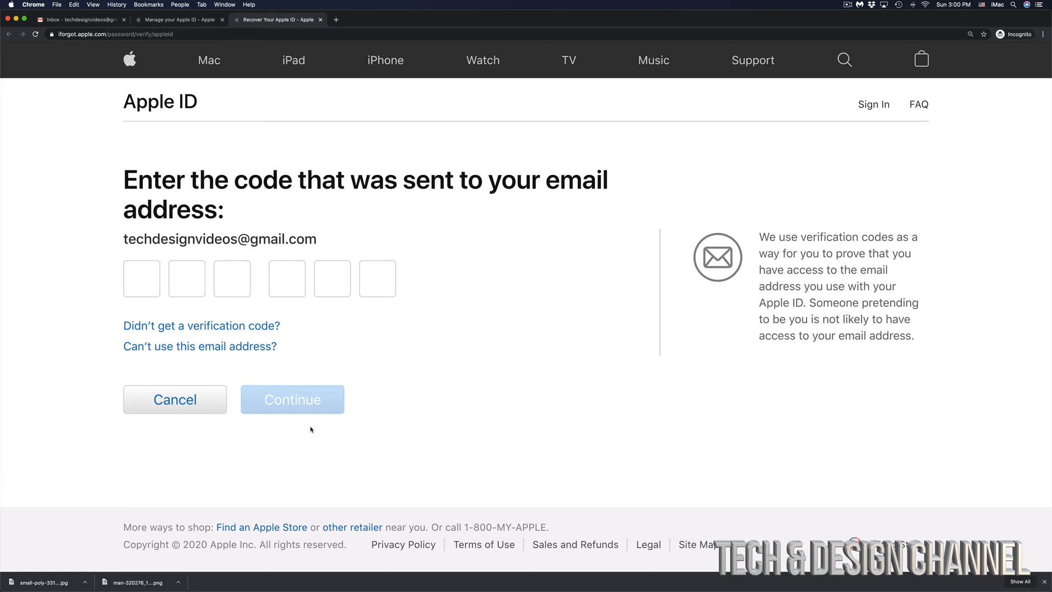
mouse_move(218, 200)
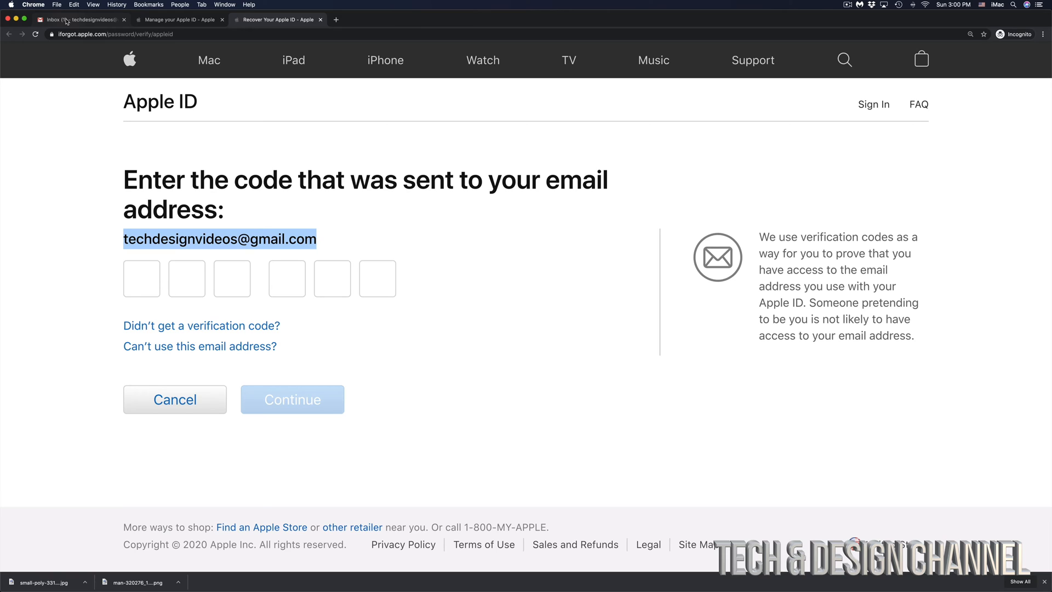
left_click(78, 19)
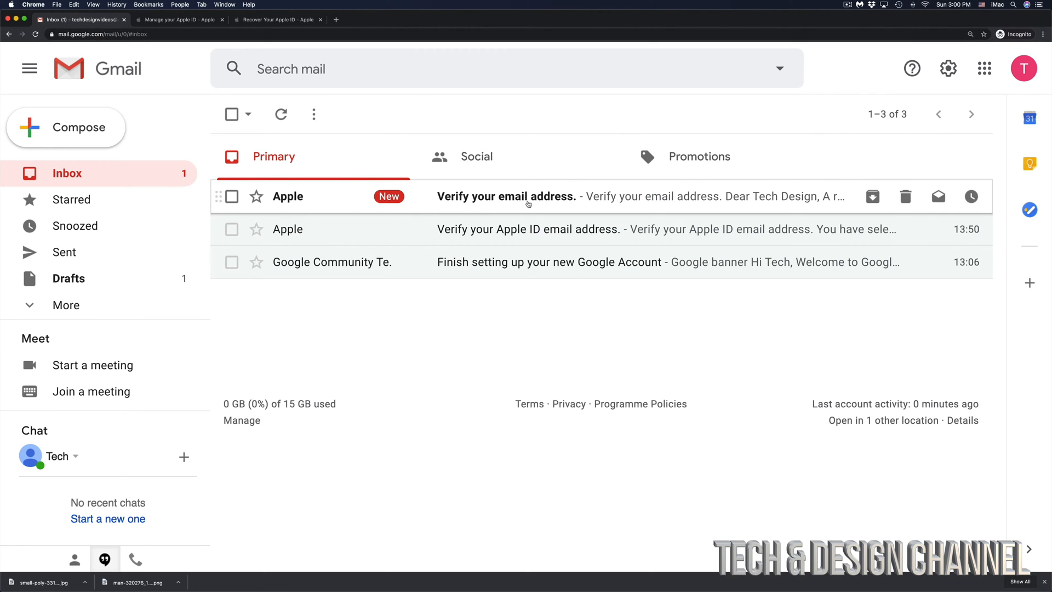
mouse_move(355, 204)
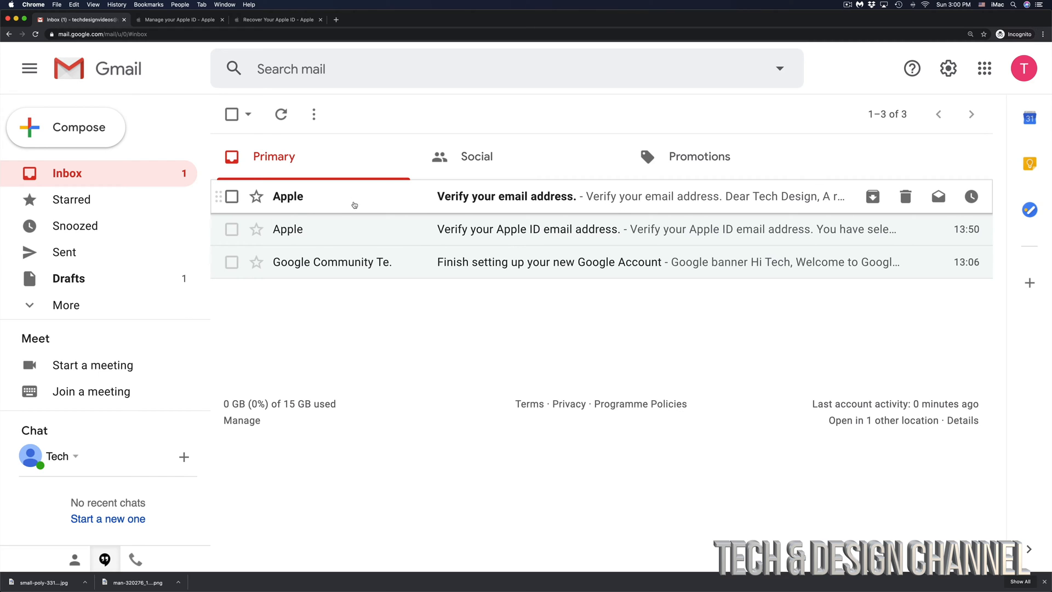
left_click(506, 196)
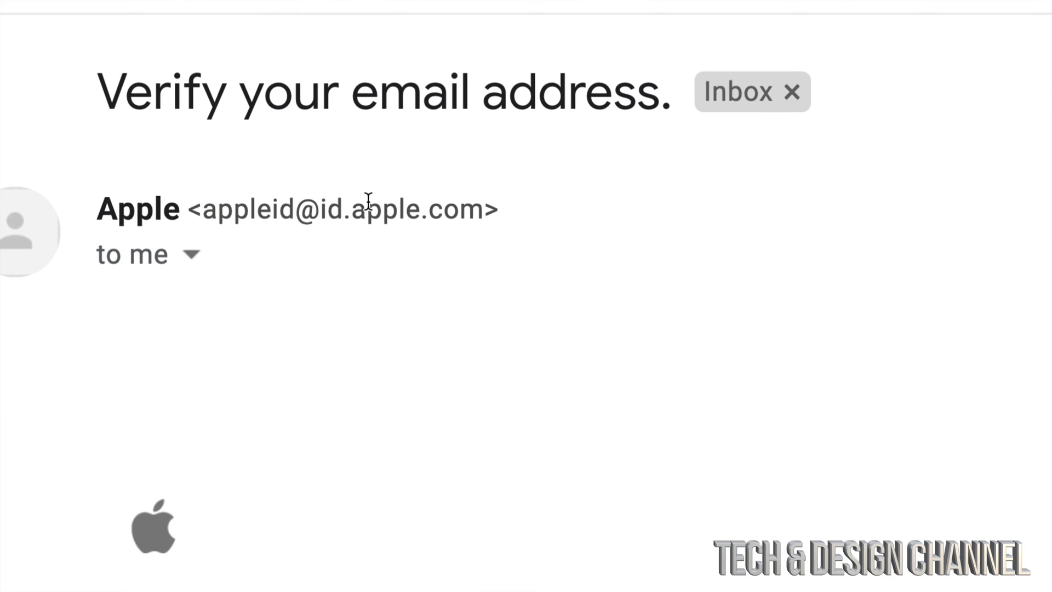
left_click(138, 209)
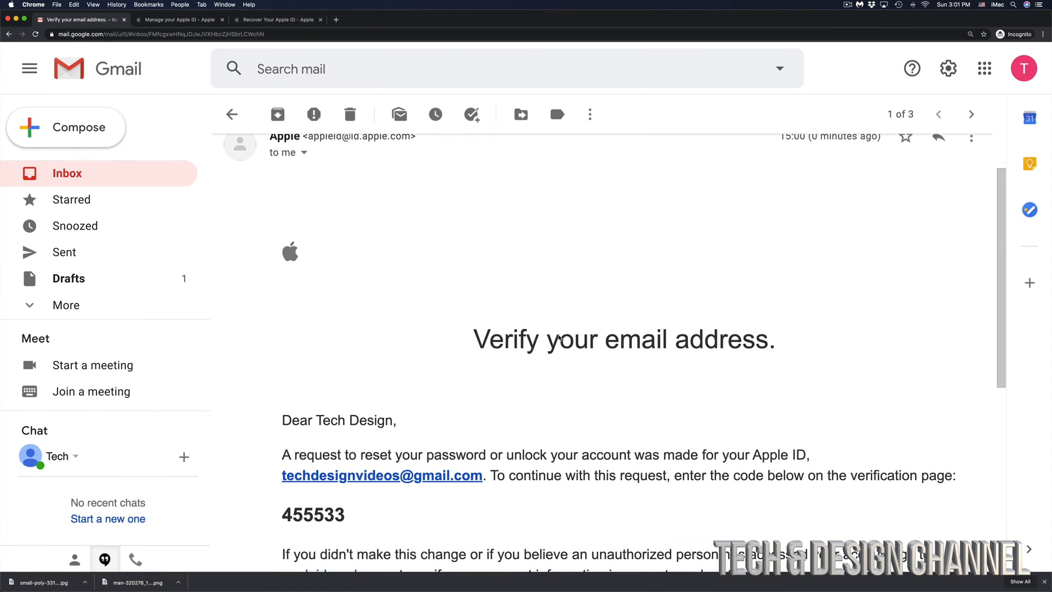
scroll("down", 3)
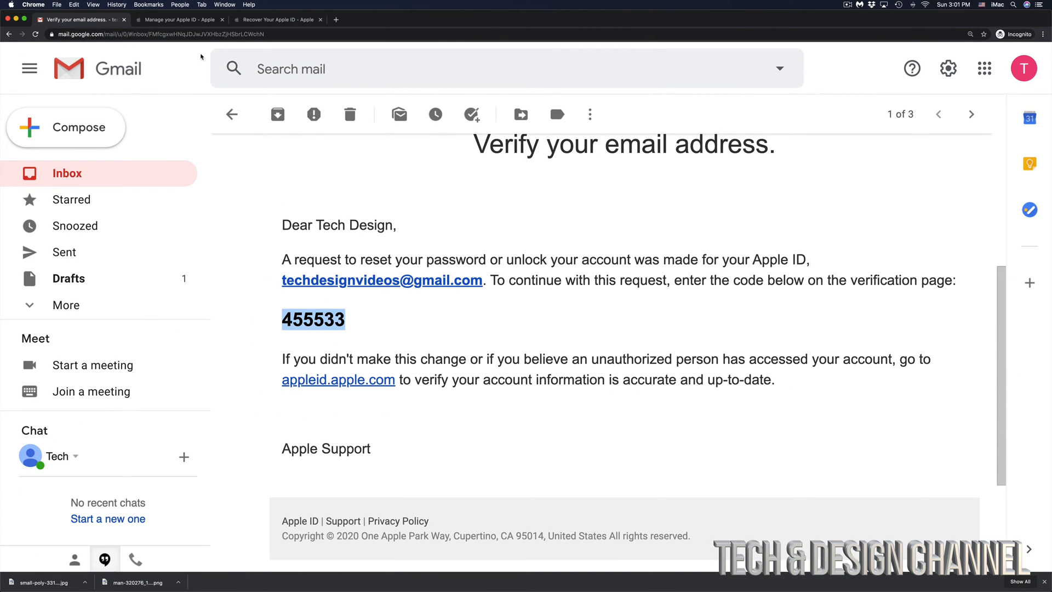
left_click(277, 20)
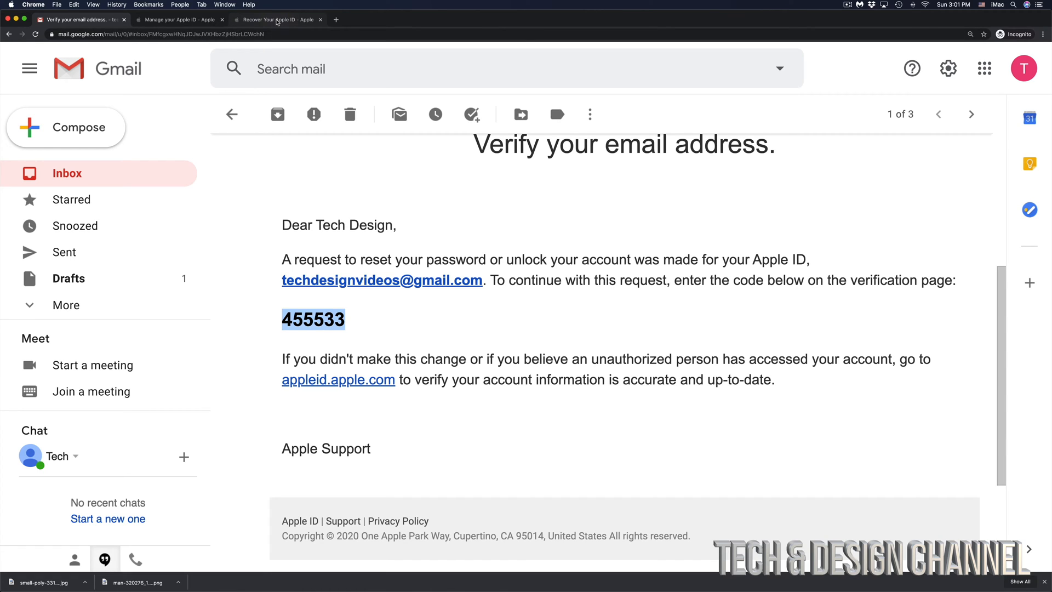
left_click(276, 20)
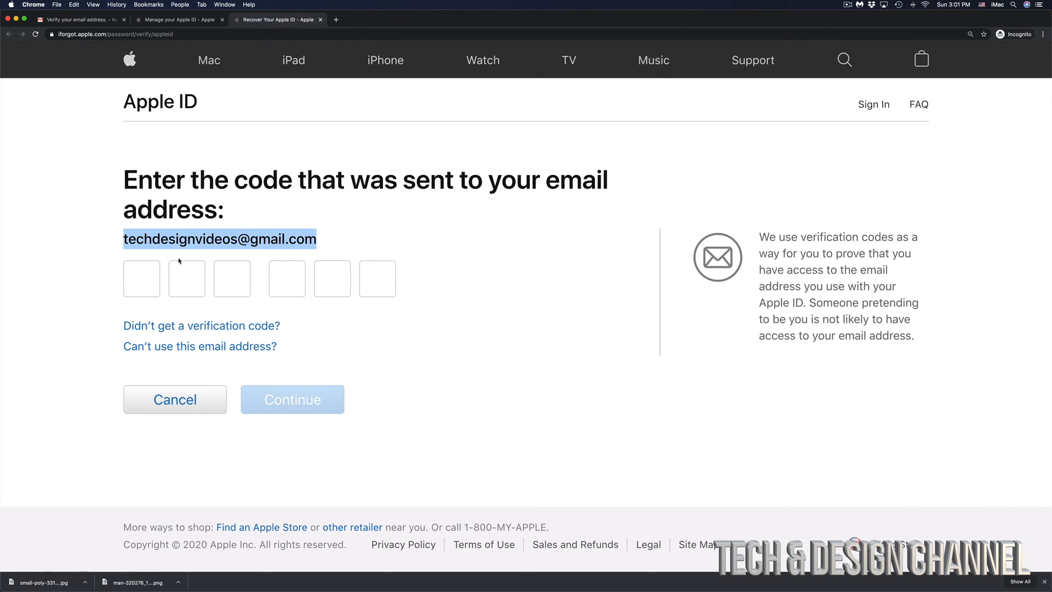
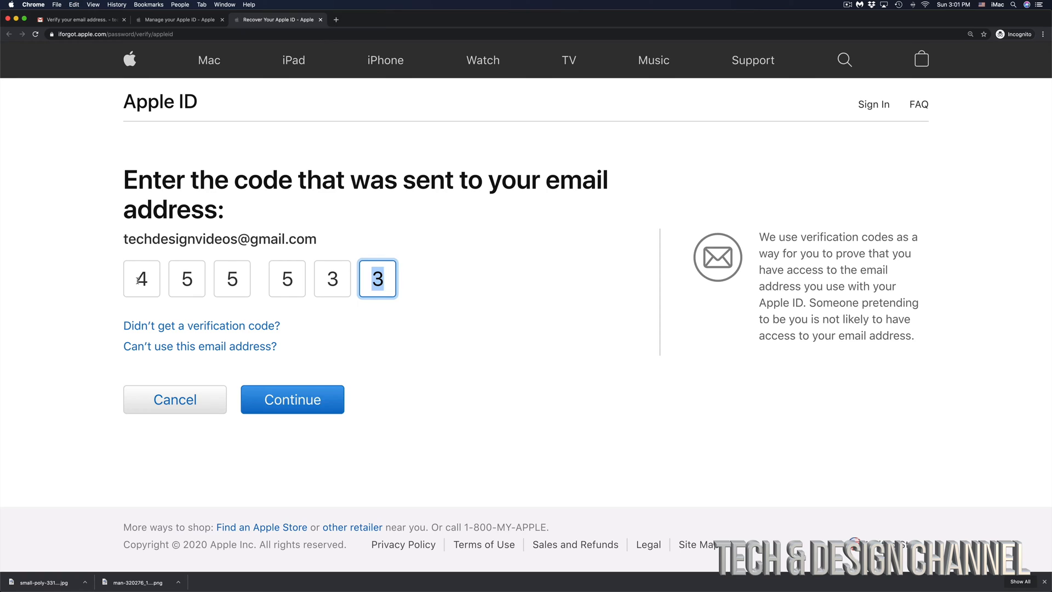
left_click(292, 400)
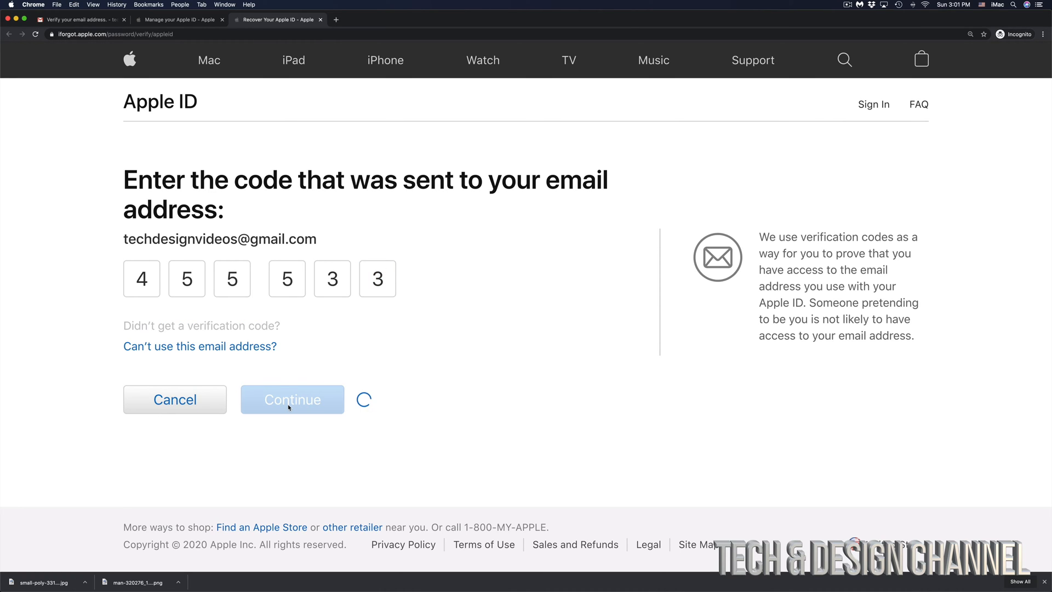
left_click(292, 400)
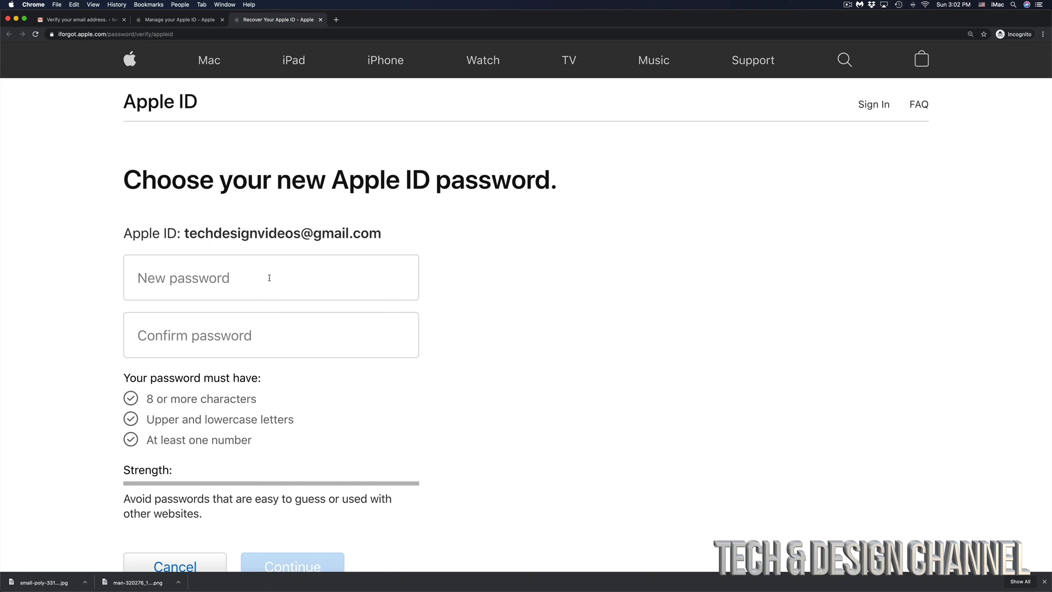
mouse_move(496, 271)
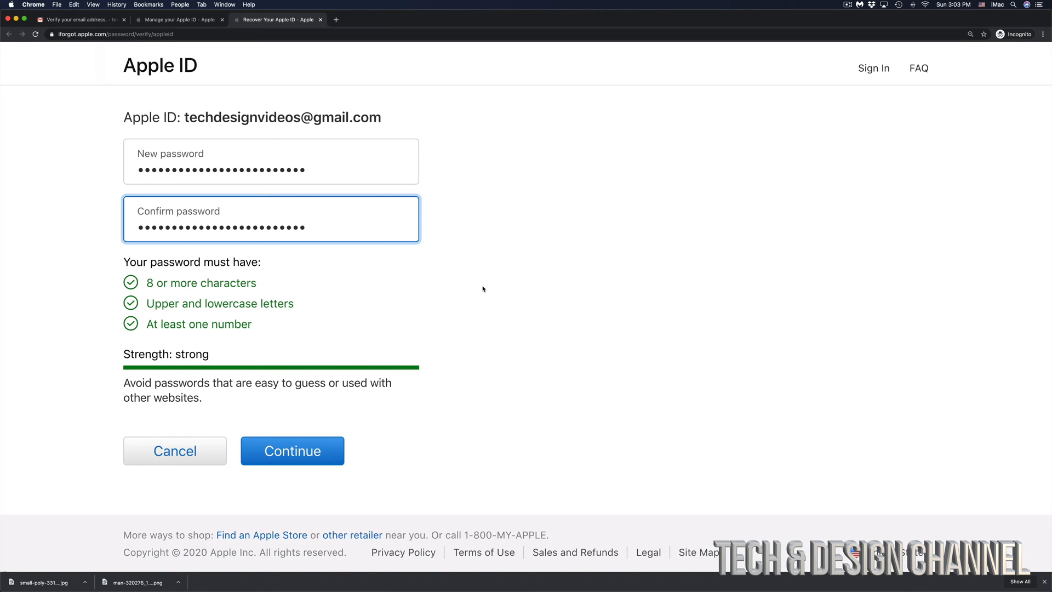
Submit the new confirmed password and go to the Apple ID site.
scroll("down", 3)
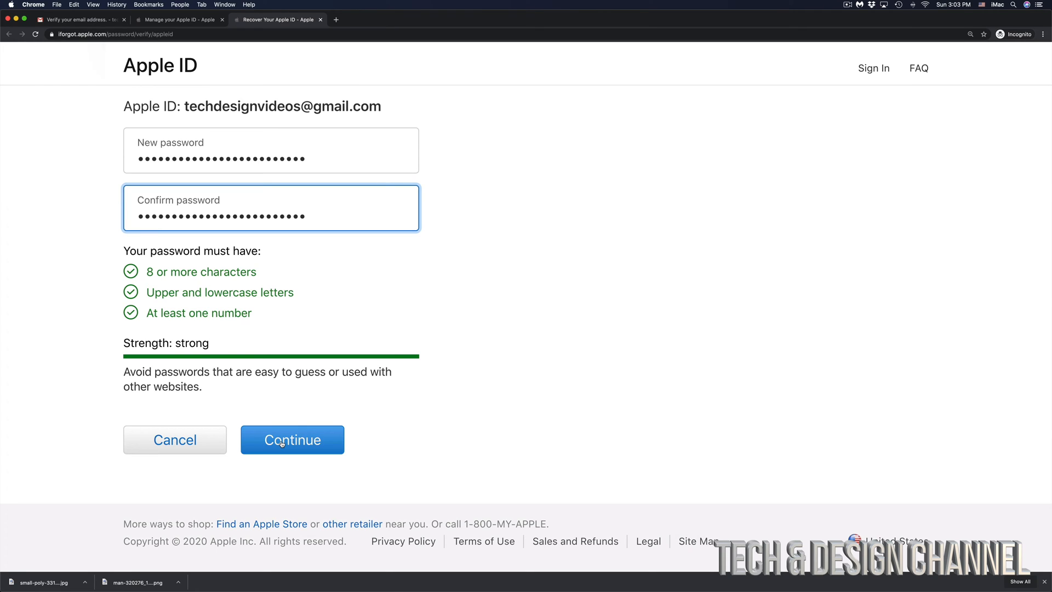
left_click(292, 439)
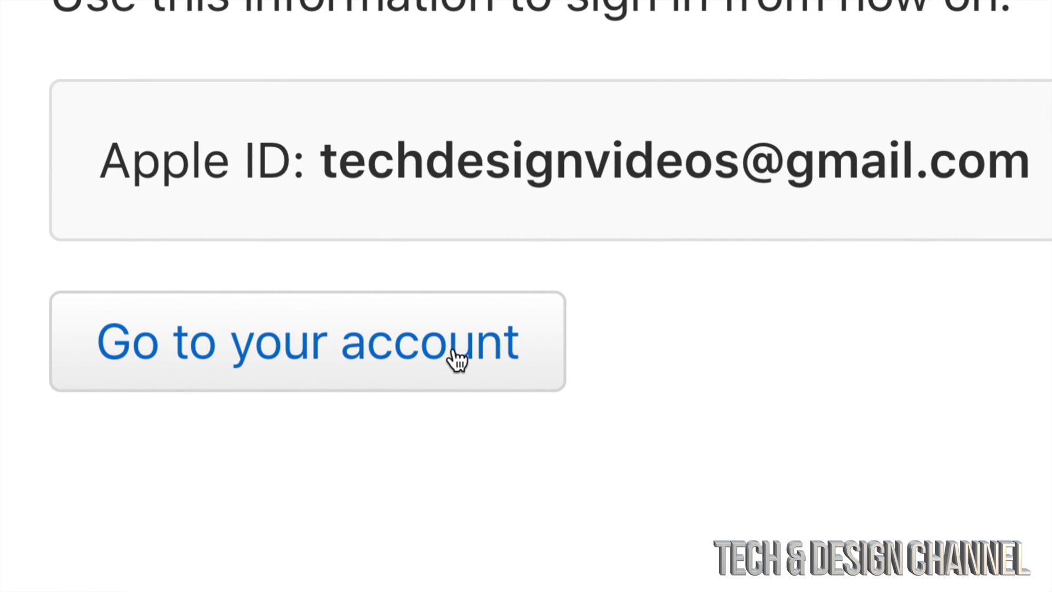
left_click(307, 342)
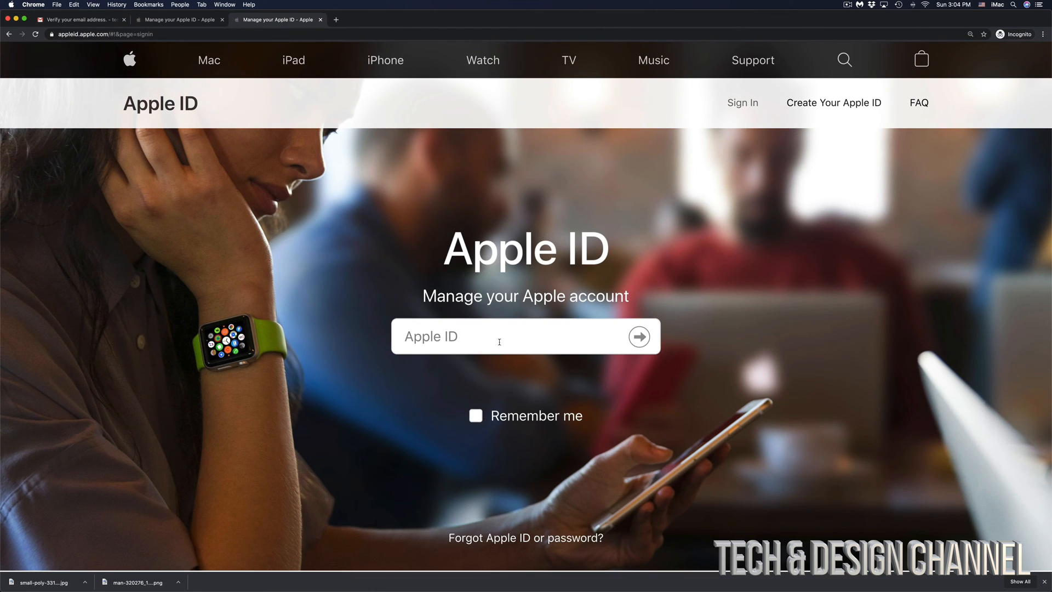
mouse_move(637, 300)
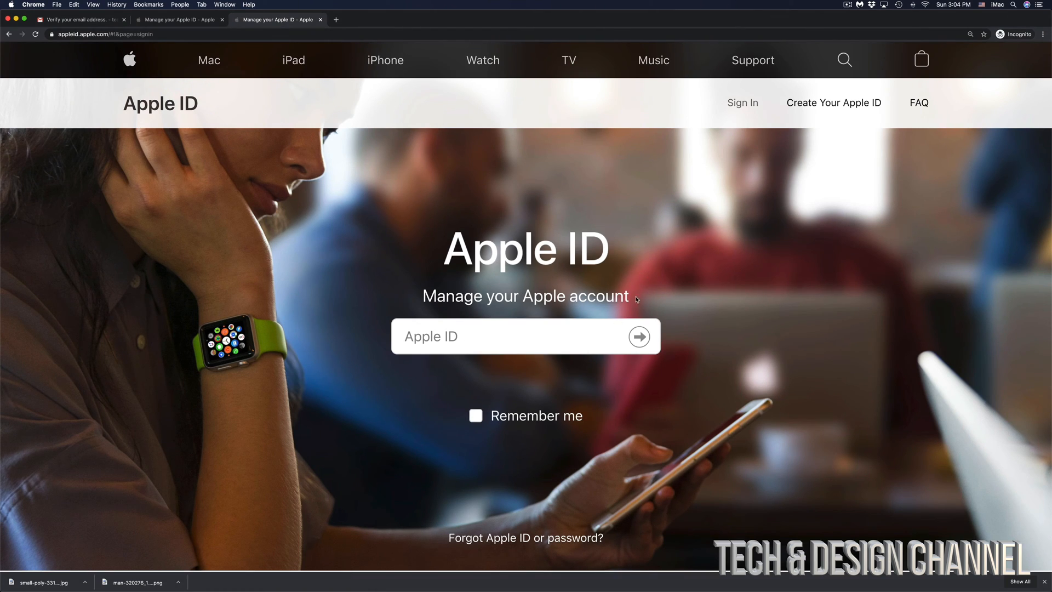
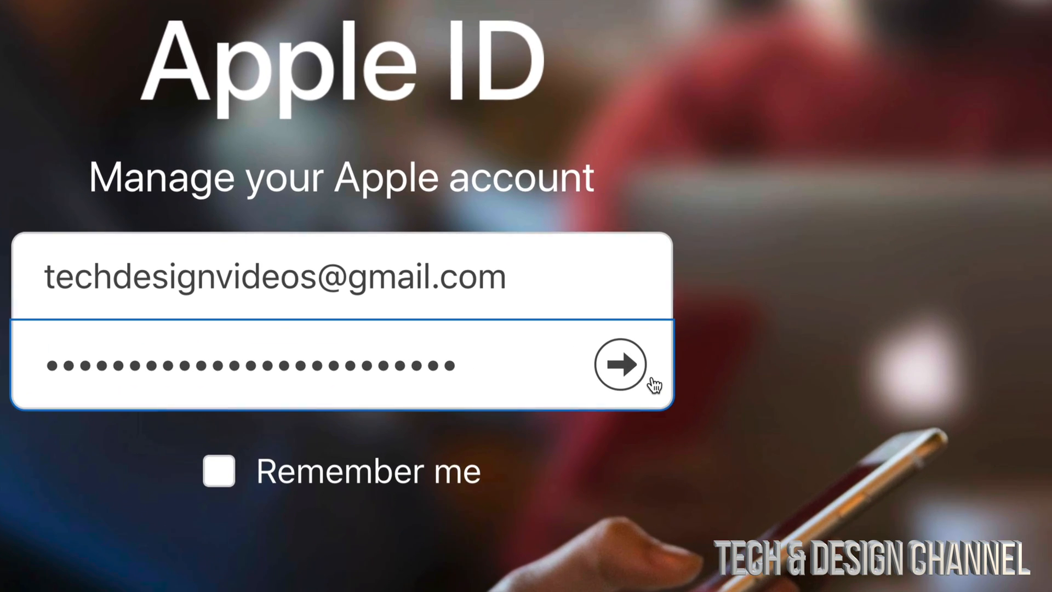
Sign in to appleid.apple.com with the Apple ID email and new password.
left_click(618, 365)
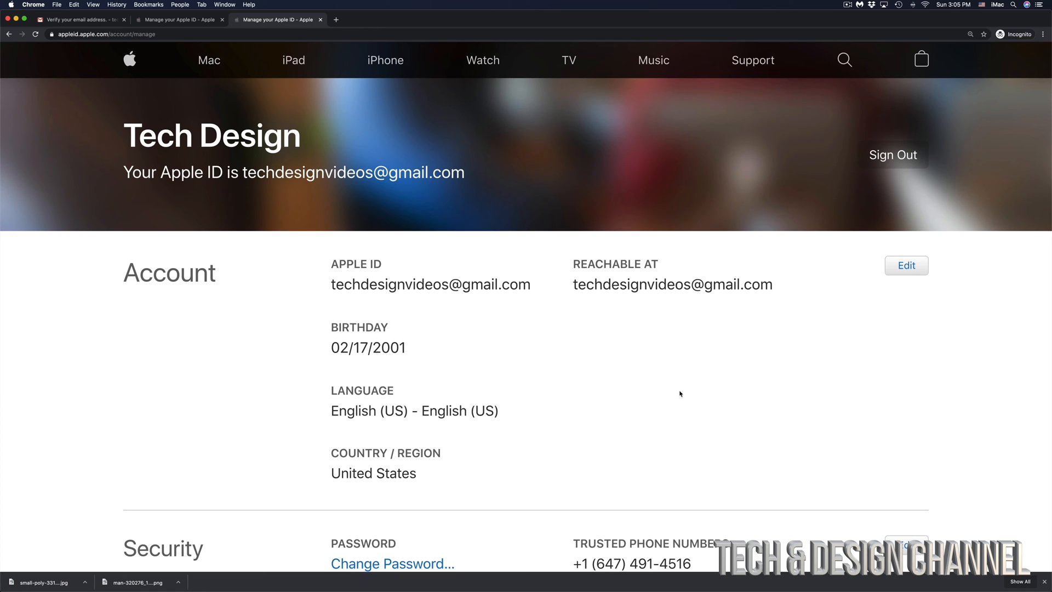
scroll("down", 3)
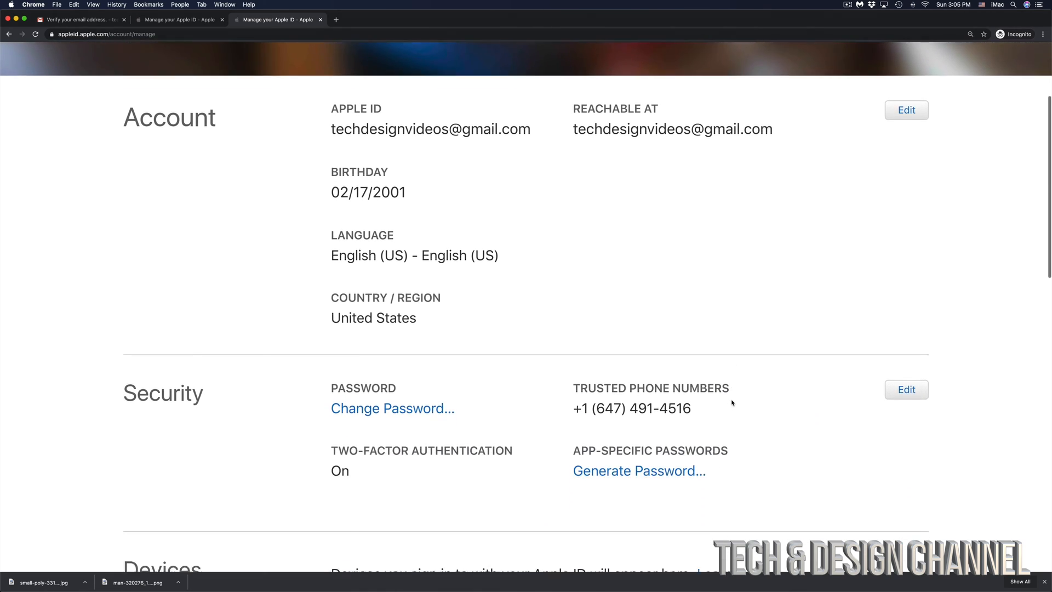
scroll("down", 3)
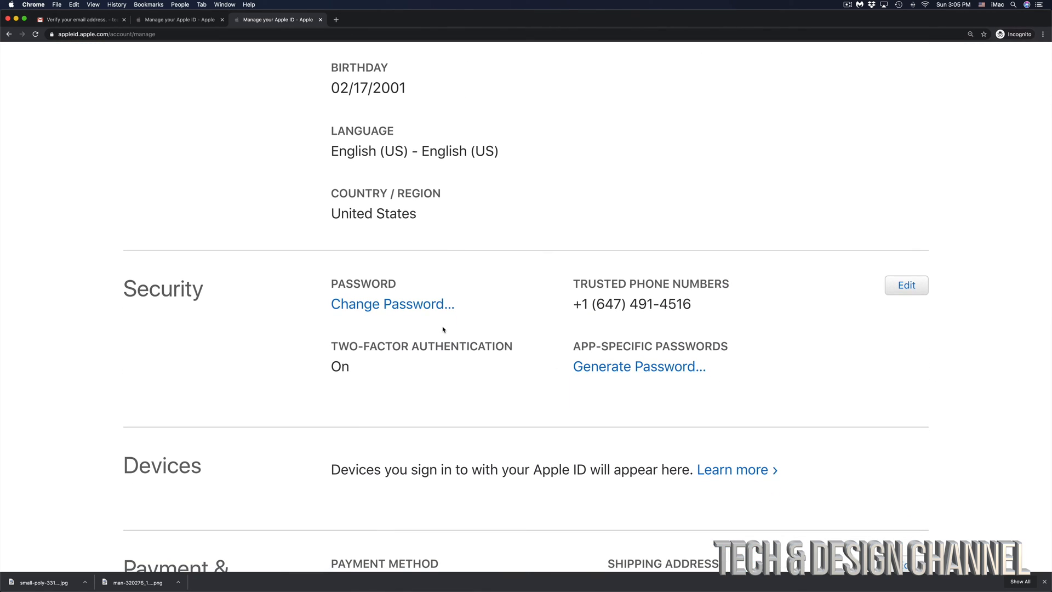
mouse_move(639, 367)
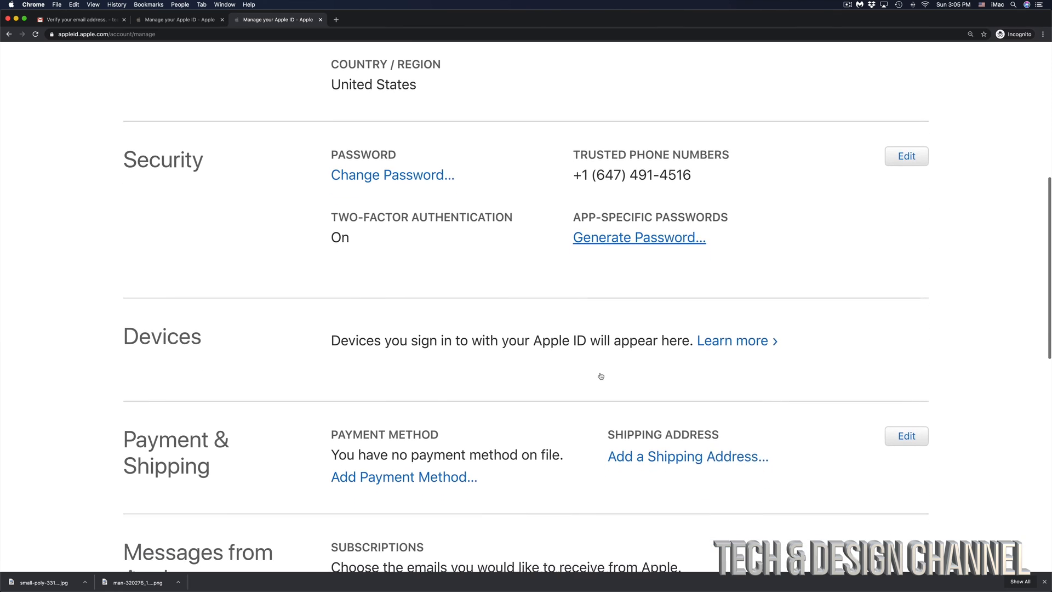
scroll("down", 3)
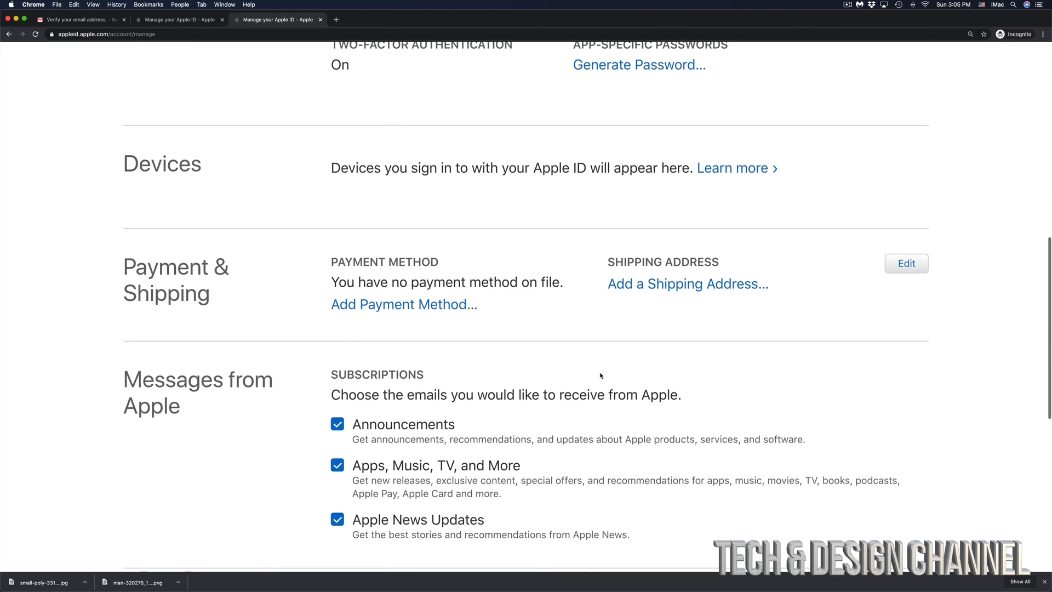